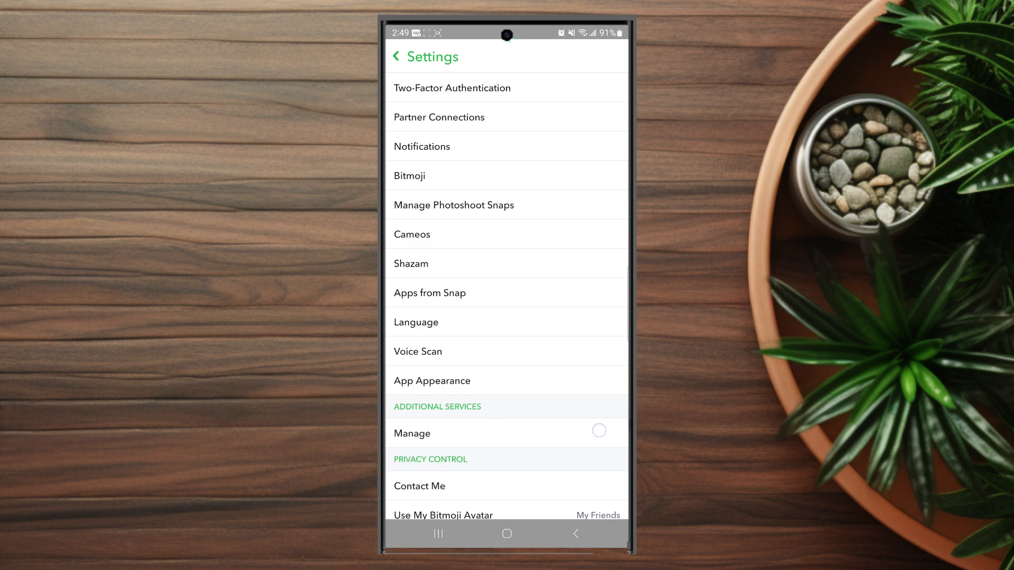
Scroll Settings down to the Privacy Control section showing Contact Me and View My Story
scroll(down, 3)
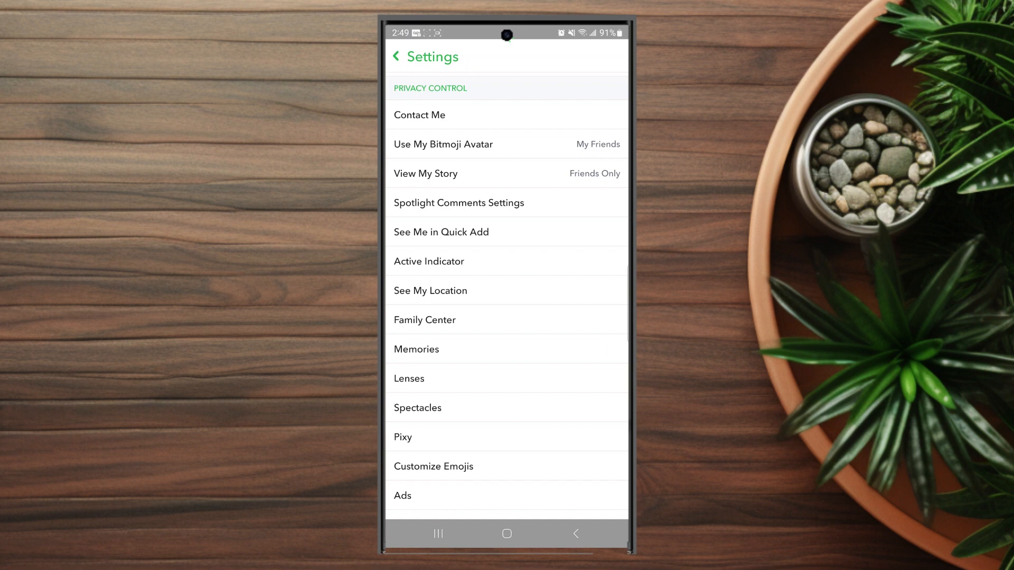
Open the Active Indicator page under Privacy Control
click(429, 261)
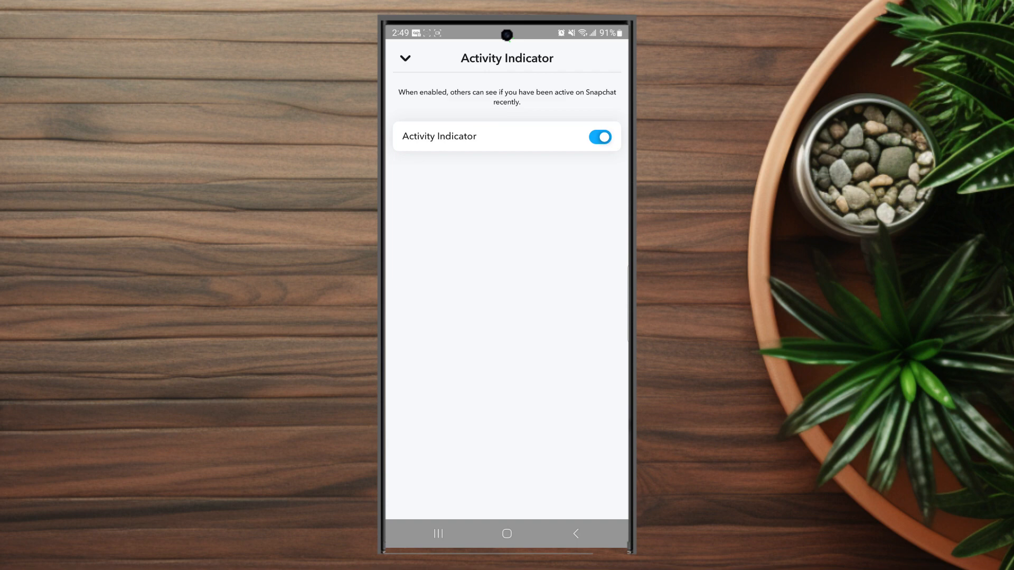
Switch the Activity Indicator toggle from on to off
click(599, 137)
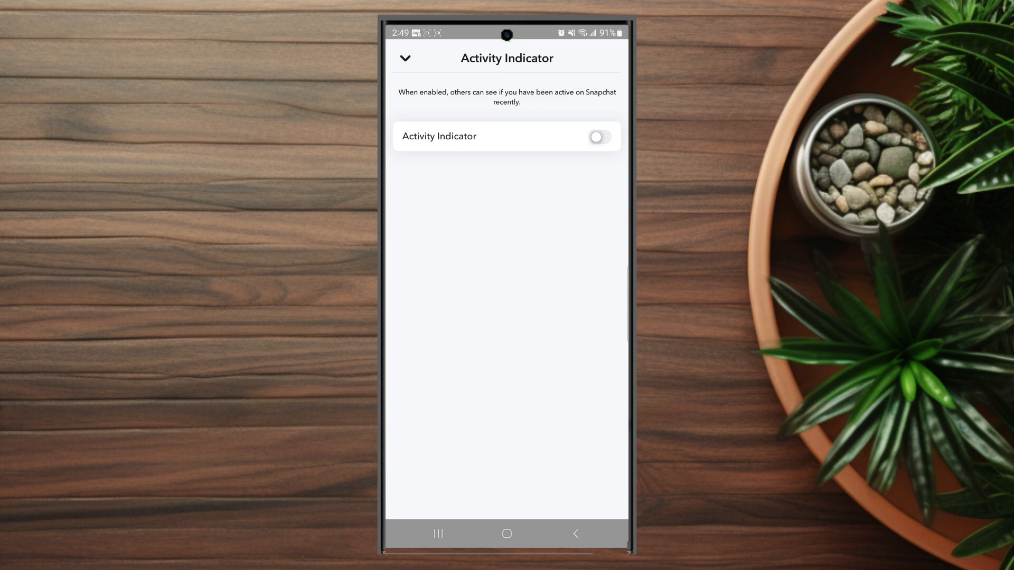